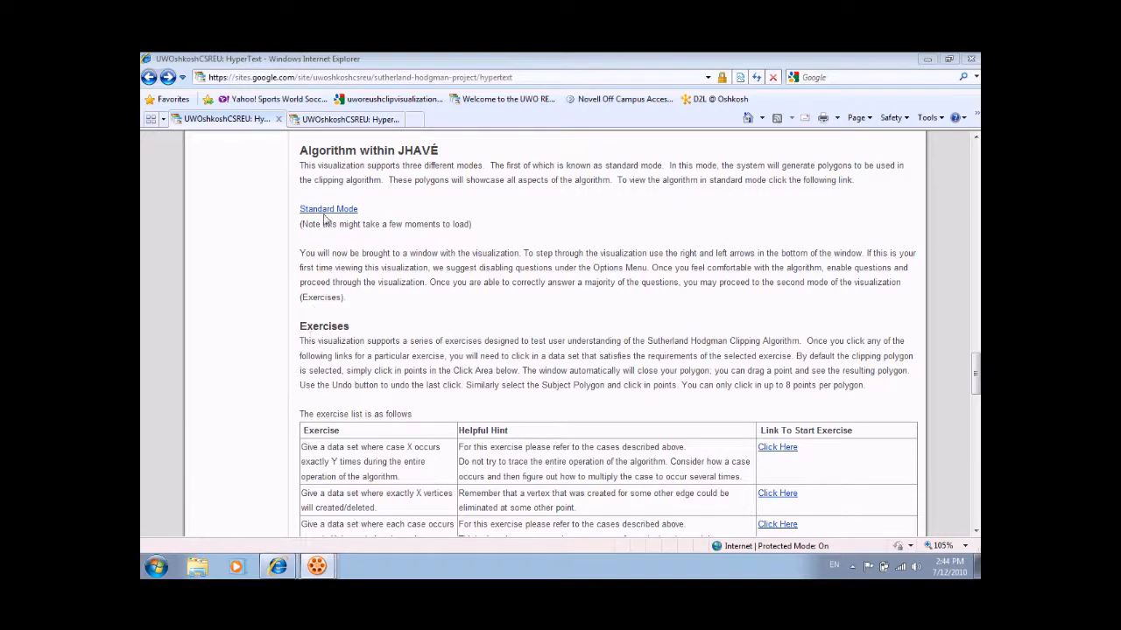
Launch the JHAVÉ client from the 'Standard Mode' link on the Google Sites page
click(327, 209)
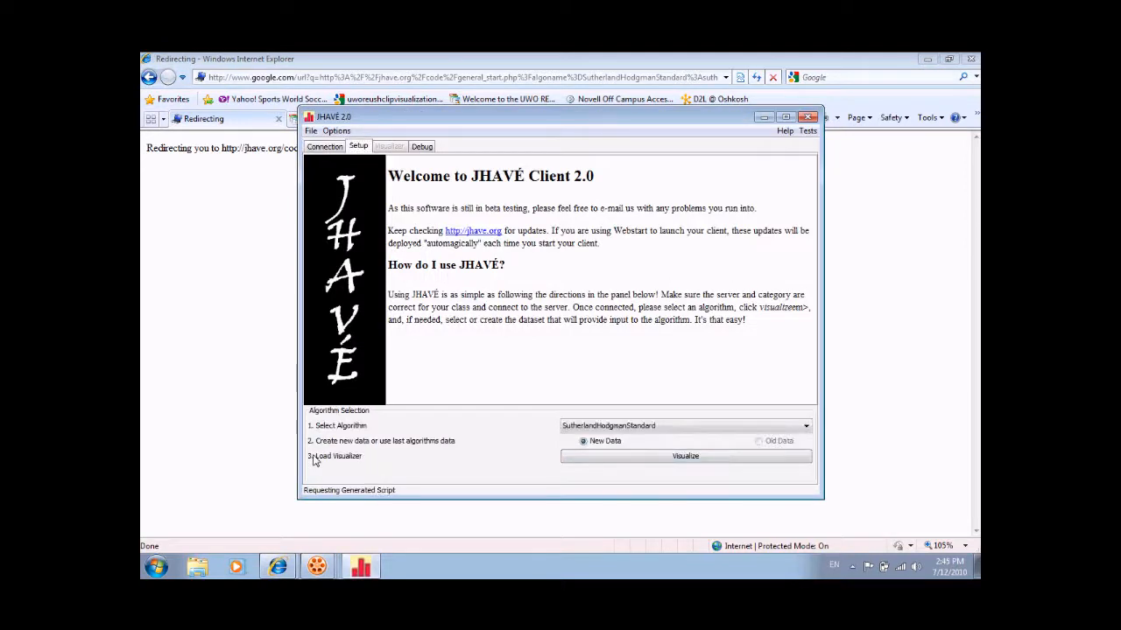
mouse_move(328, 513)
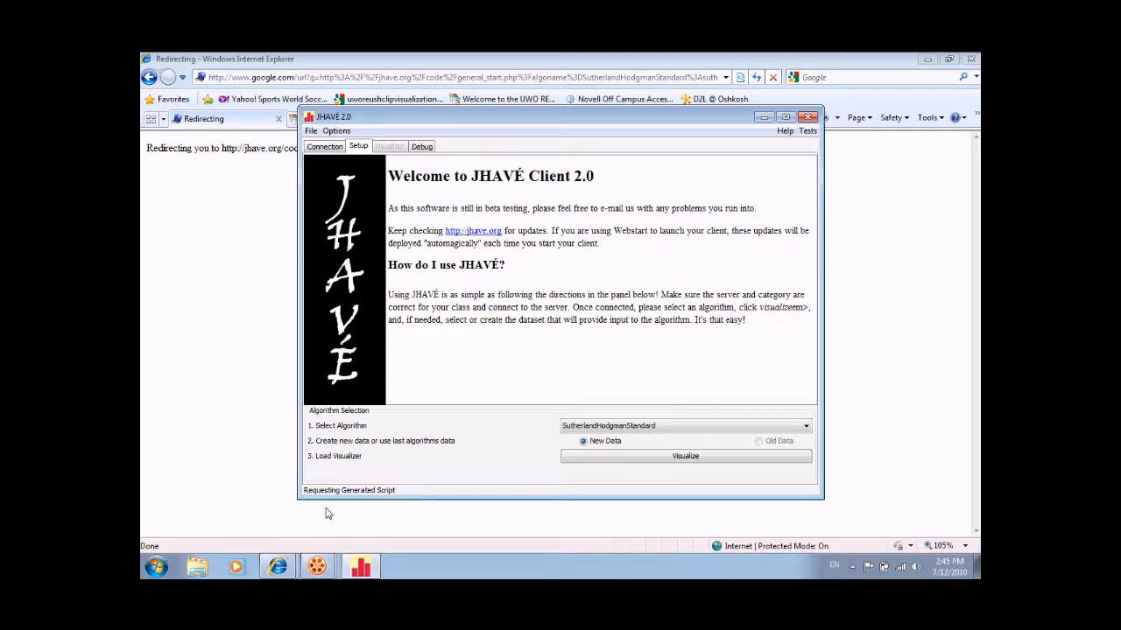
Visualize SutherlandHodgmanStandard with new data
click(684, 456)
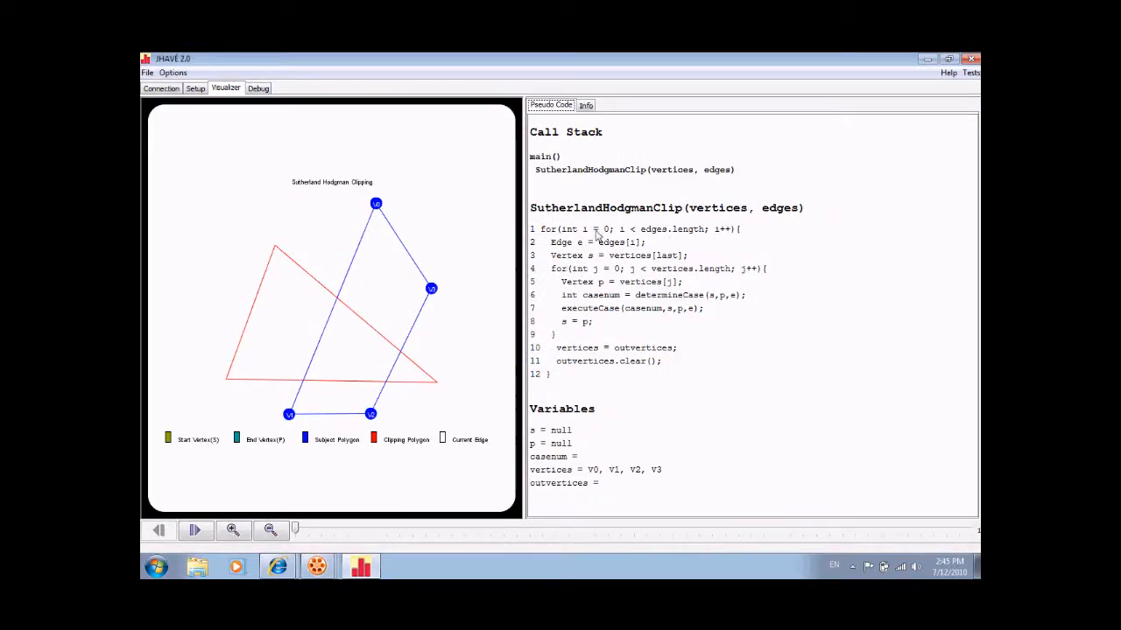
mouse_move(327, 464)
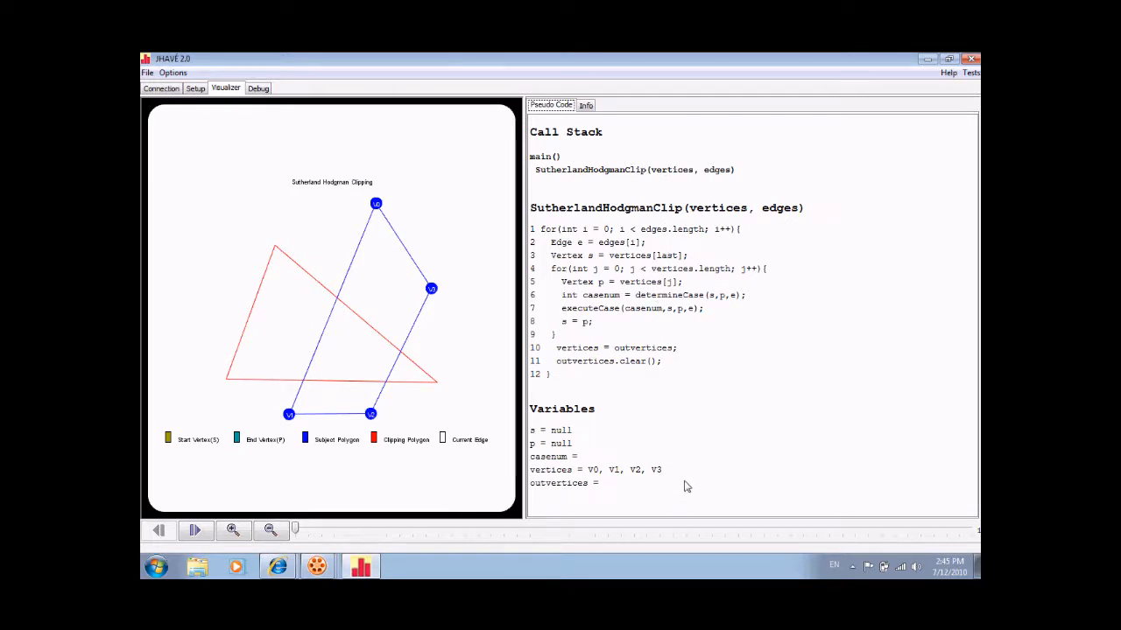
Step forward to the first clipping edge with s = V3 and p = V0
click(196, 530)
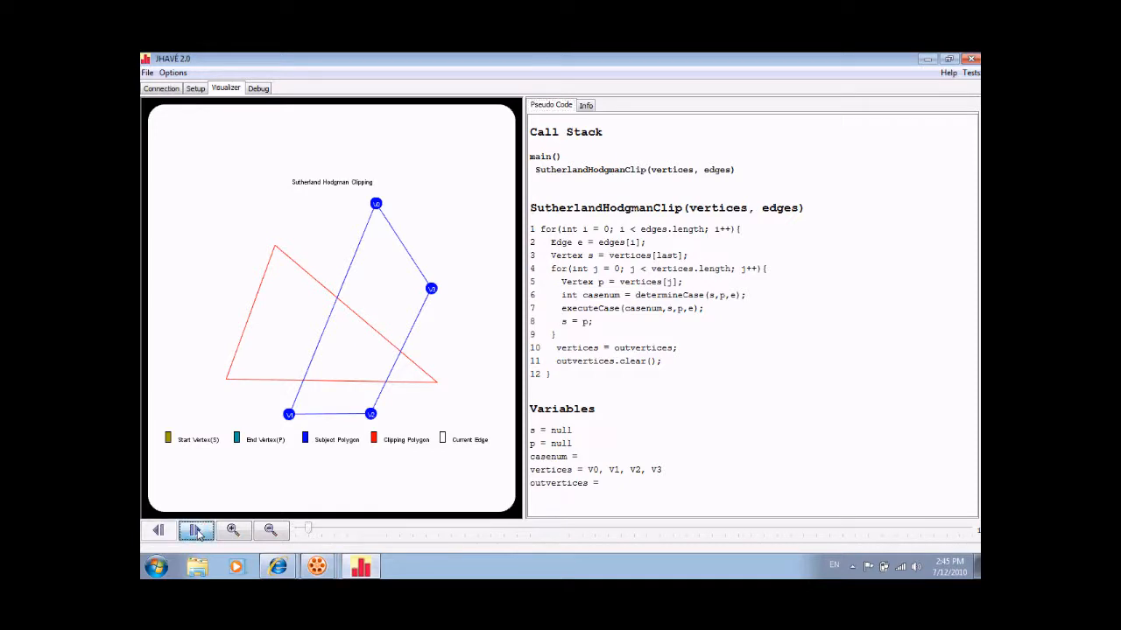
click(195, 531)
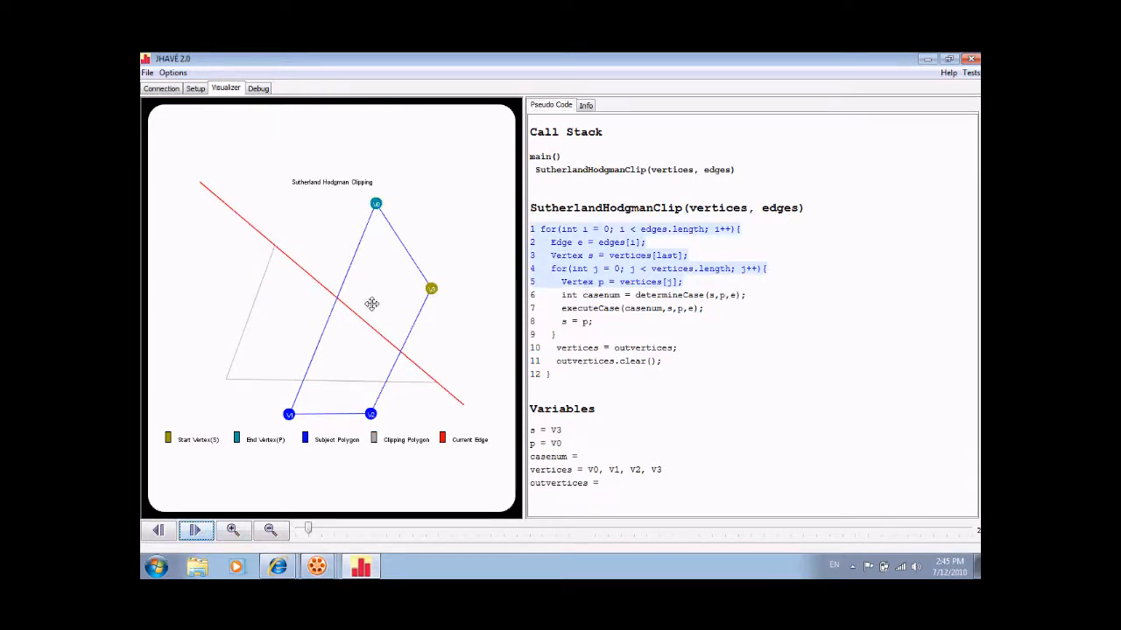
mouse_move(415, 364)
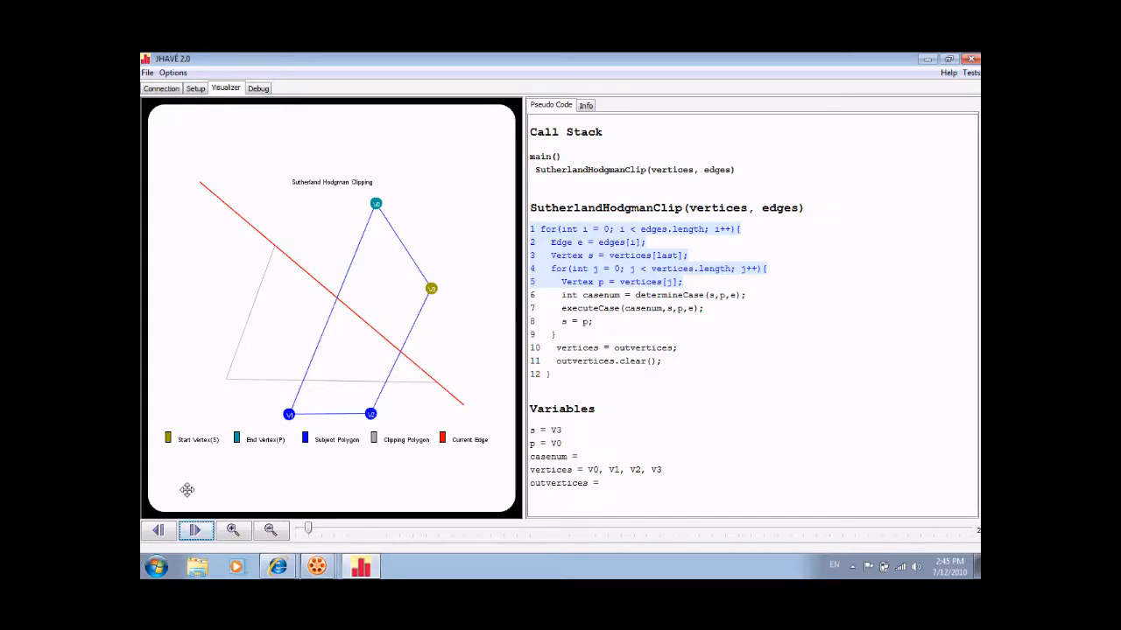
Step into determineCase returning case 3, and turn off Show Questions in Options
click(194, 531)
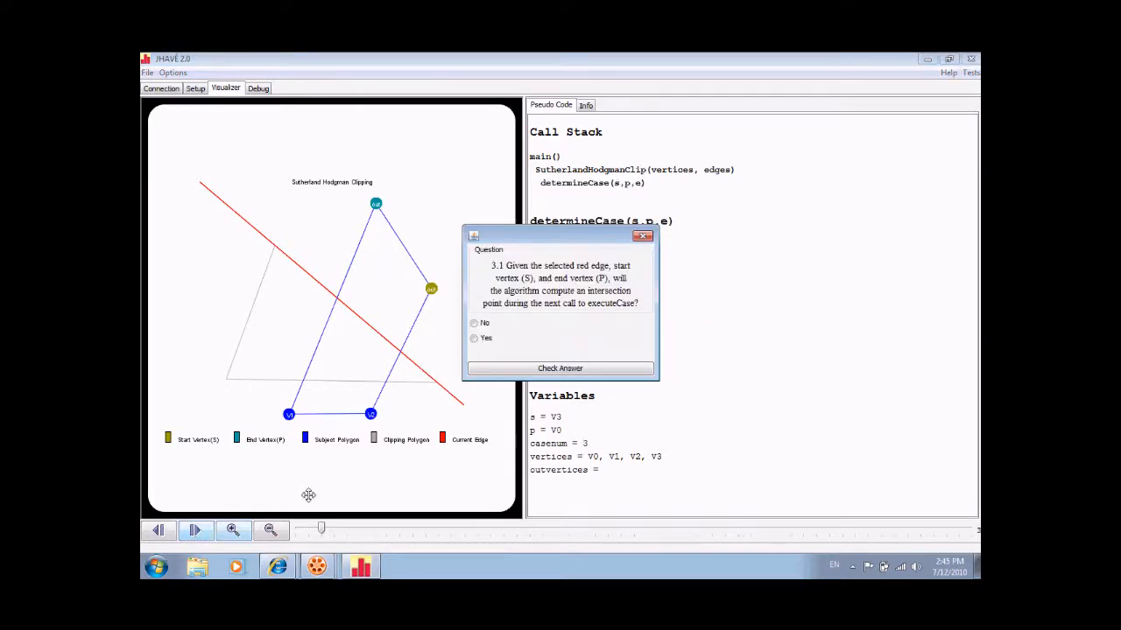
mouse_move(330, 323)
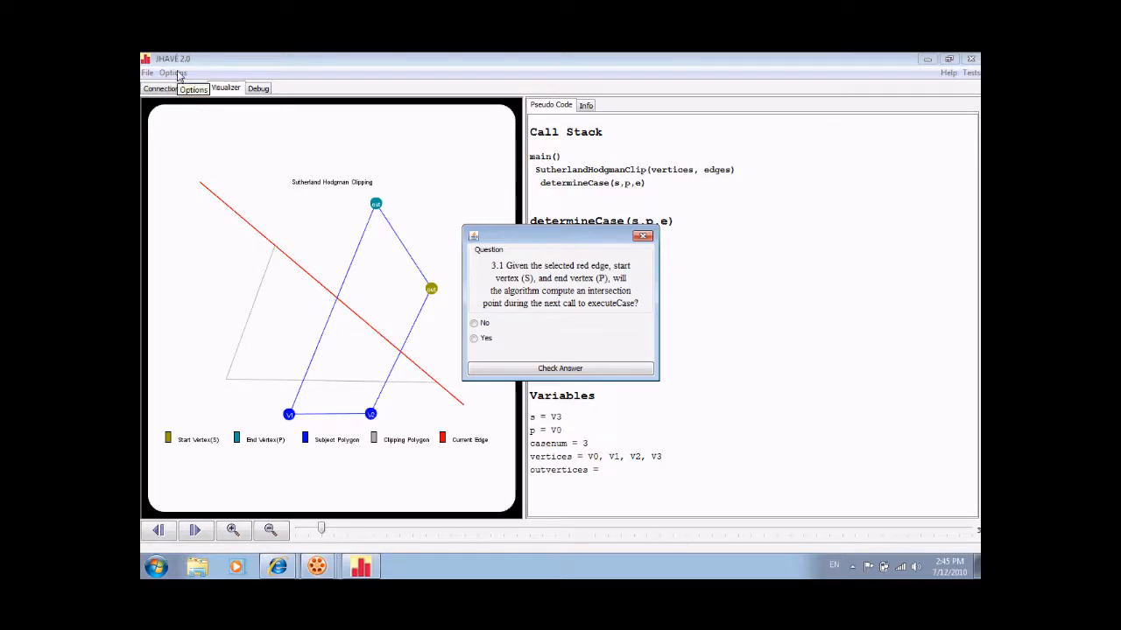
click(180, 73)
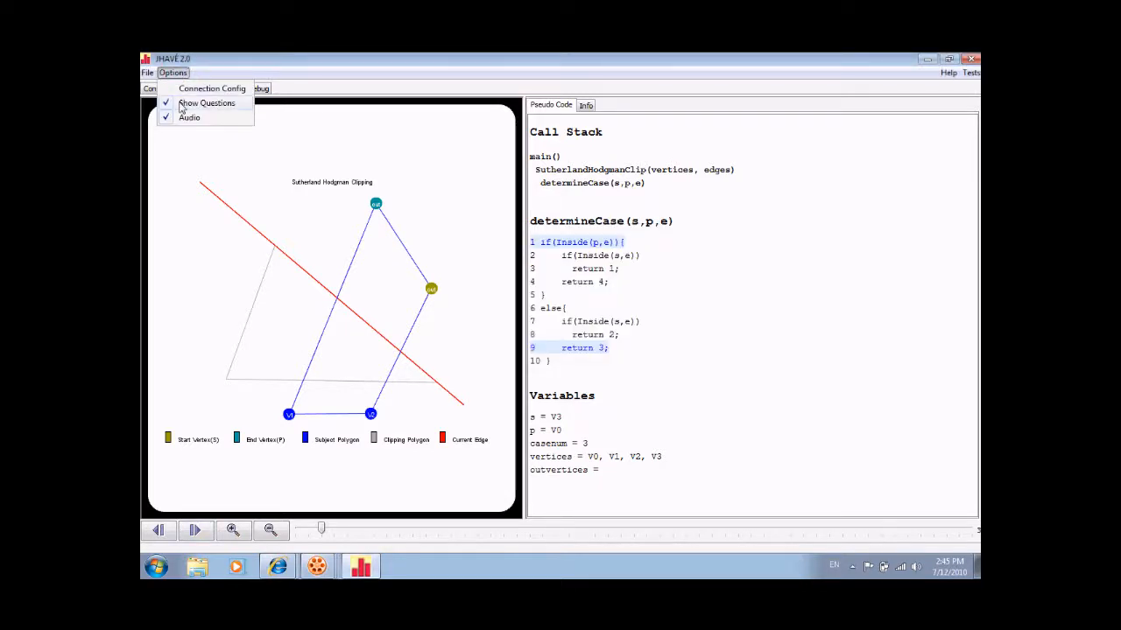
click(177, 73)
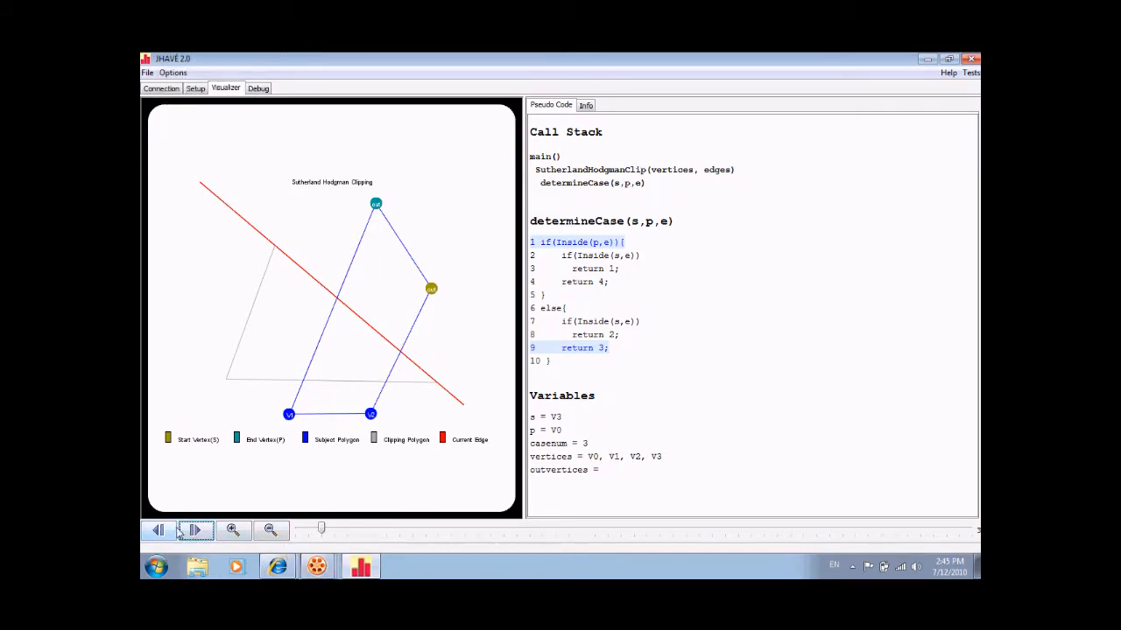
Step to s = V0, p = V1 (case 4) and answer question 4.1 with False
click(193, 531)
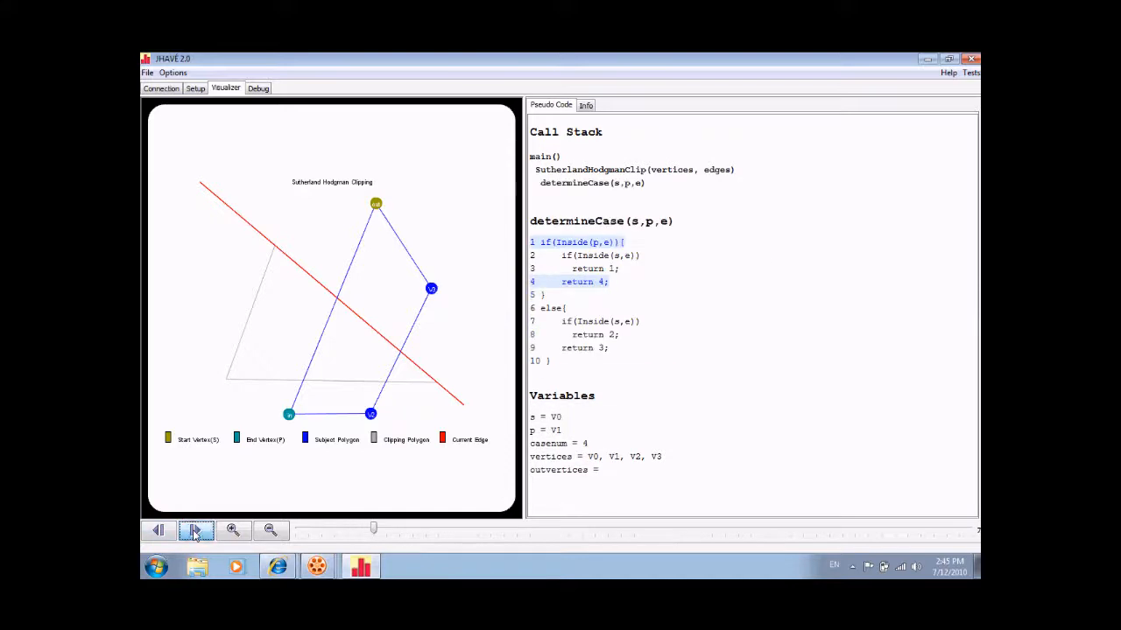
click(196, 530)
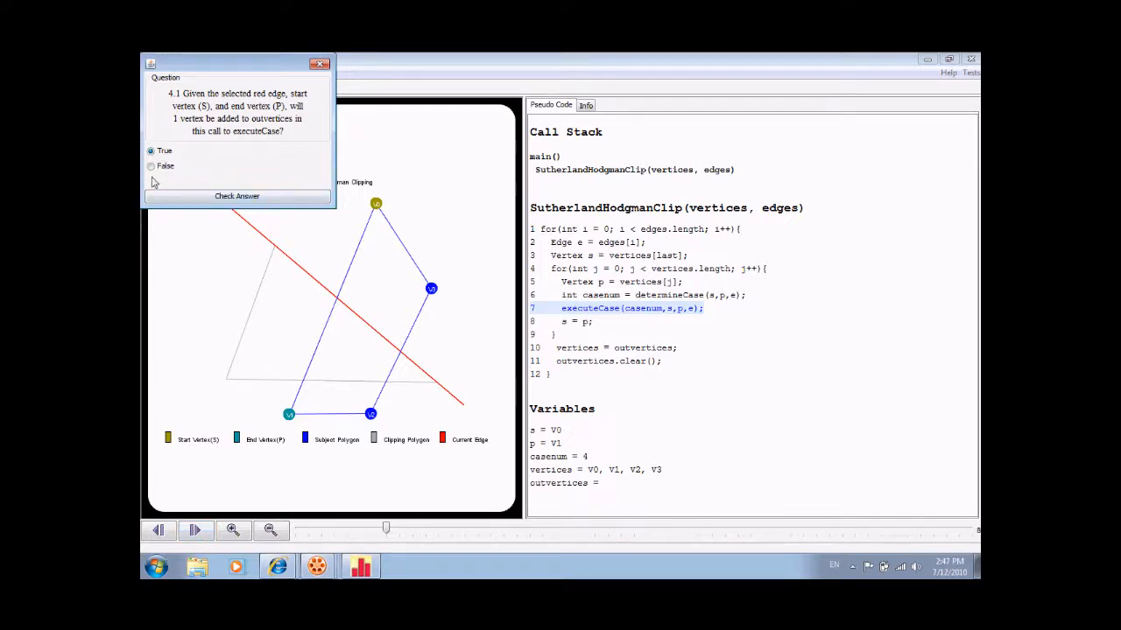
click(238, 196)
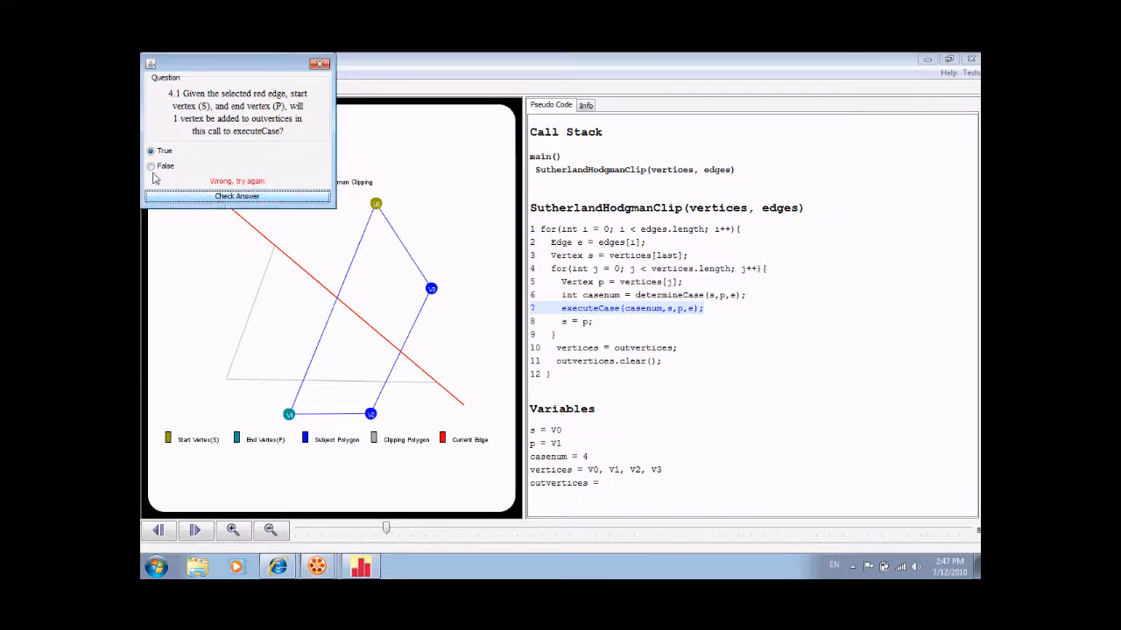
click(151, 166)
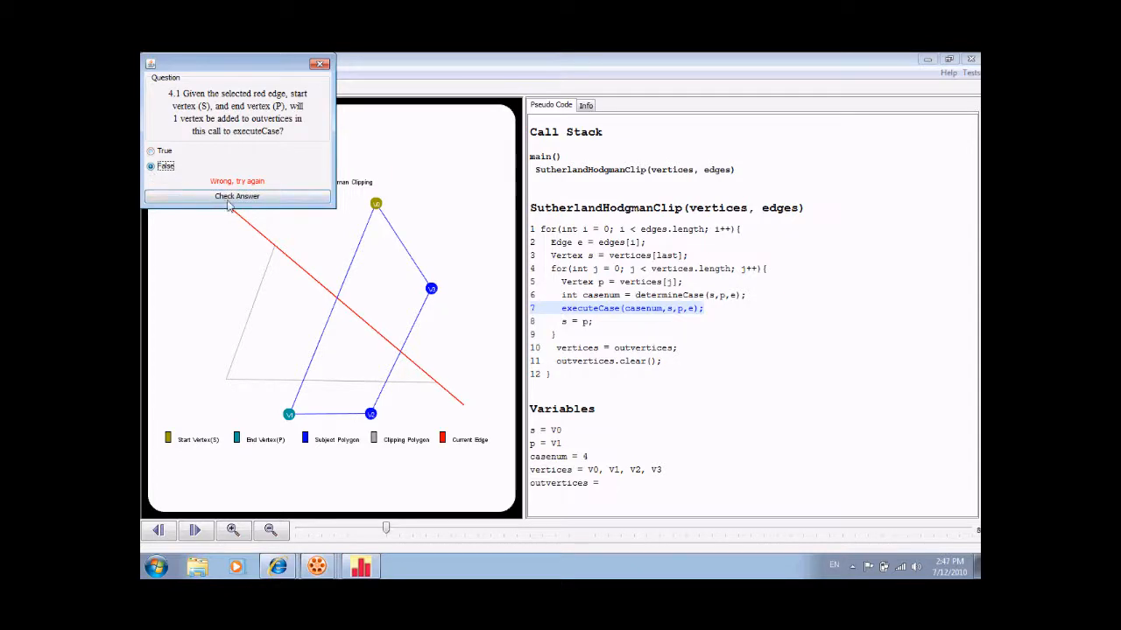
click(237, 196)
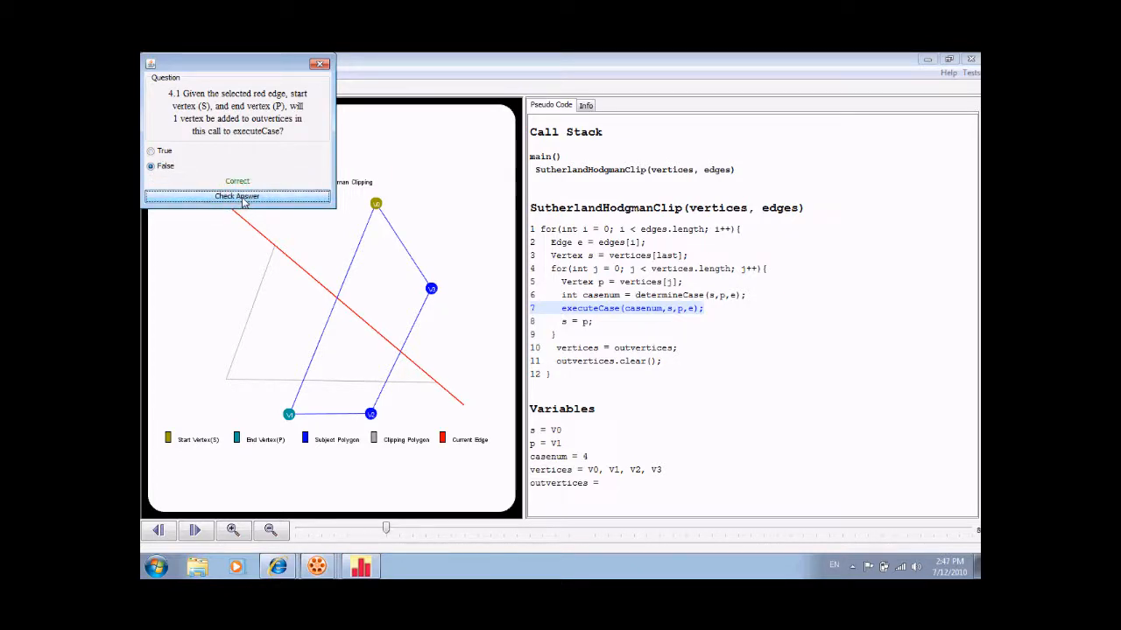
click(237, 196)
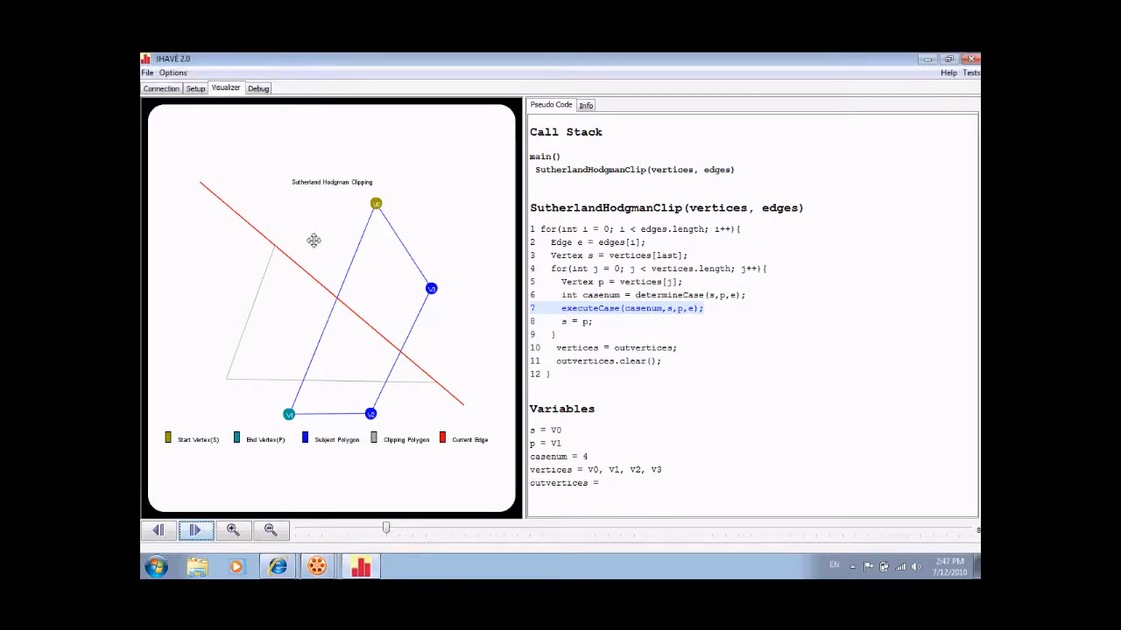
Step through the V1–V2 pair, then drag the timeline slider to the end
click(194, 531)
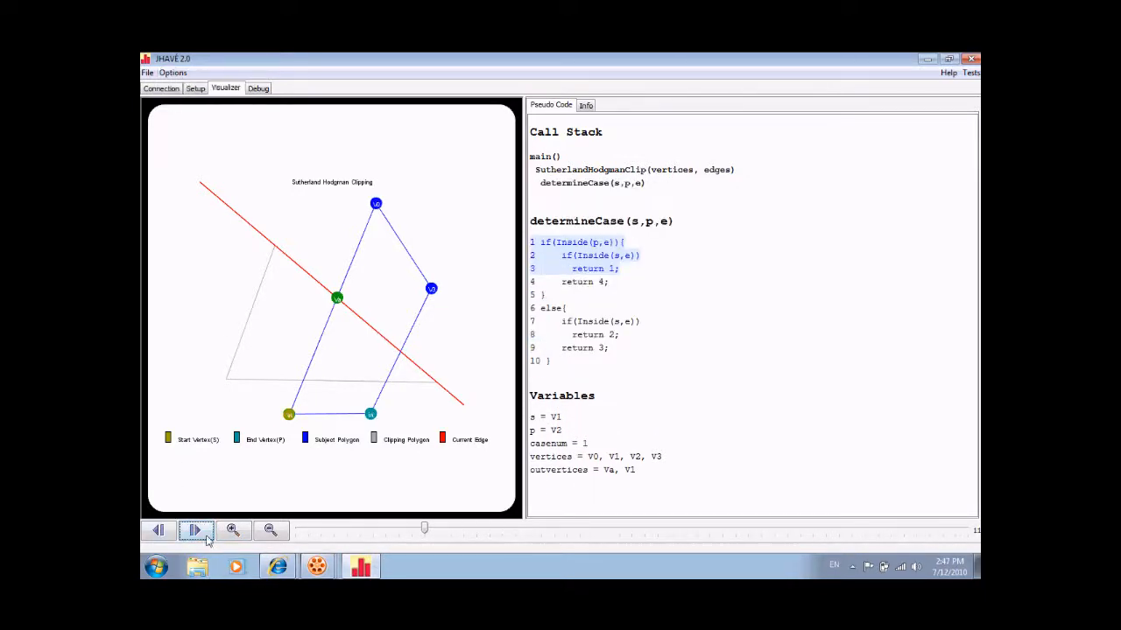
click(195, 531)
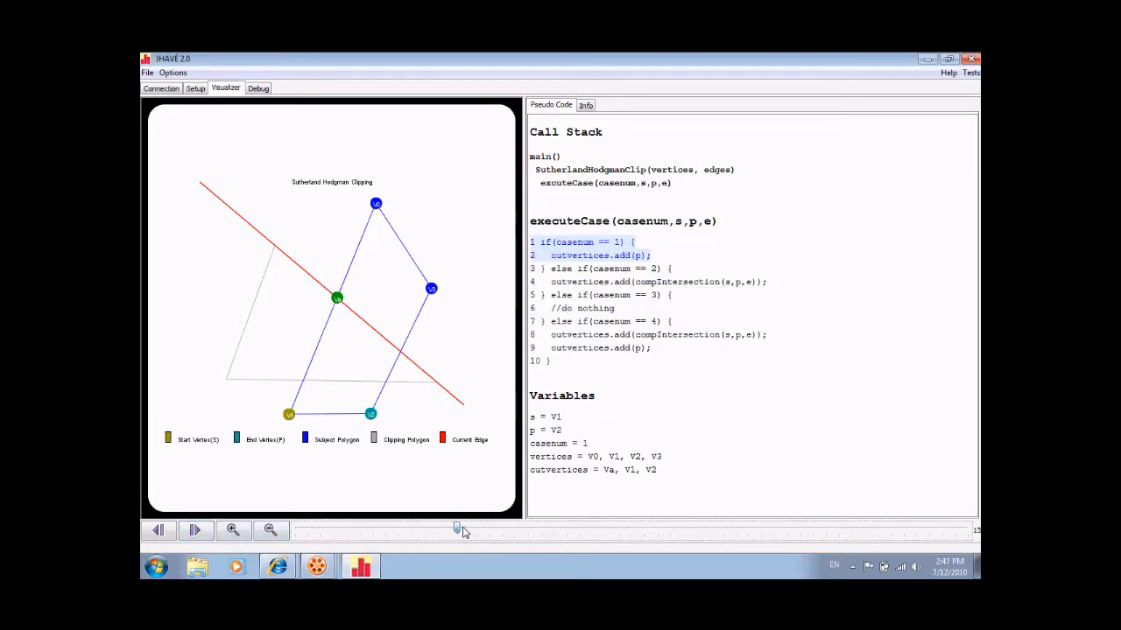
drag(457, 528, 748, 528)
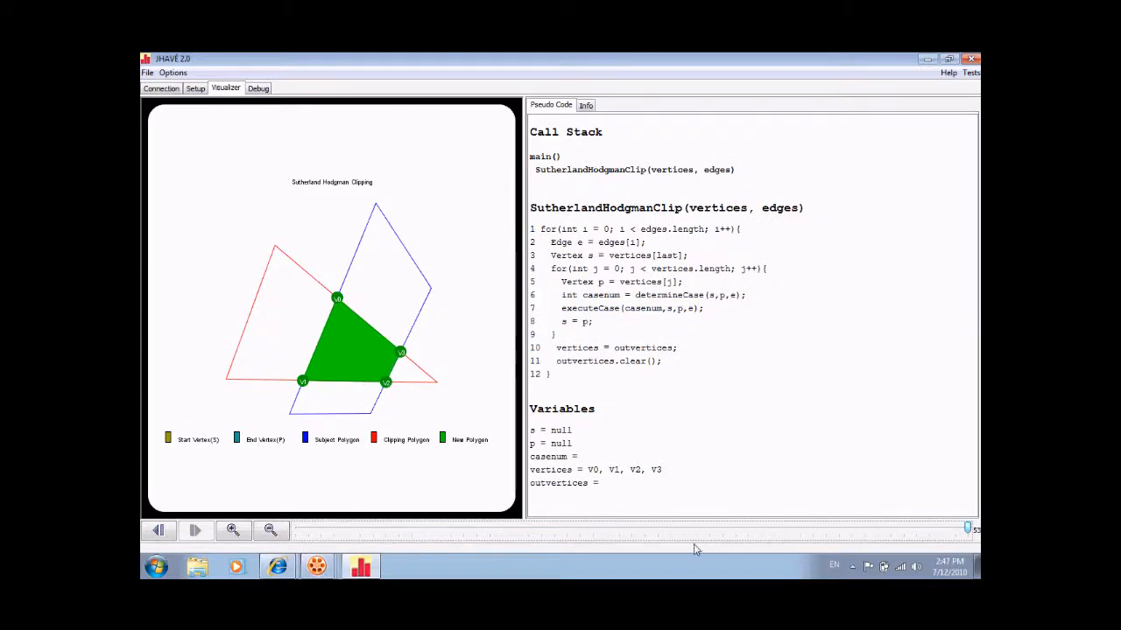
mouse_move(307, 383)
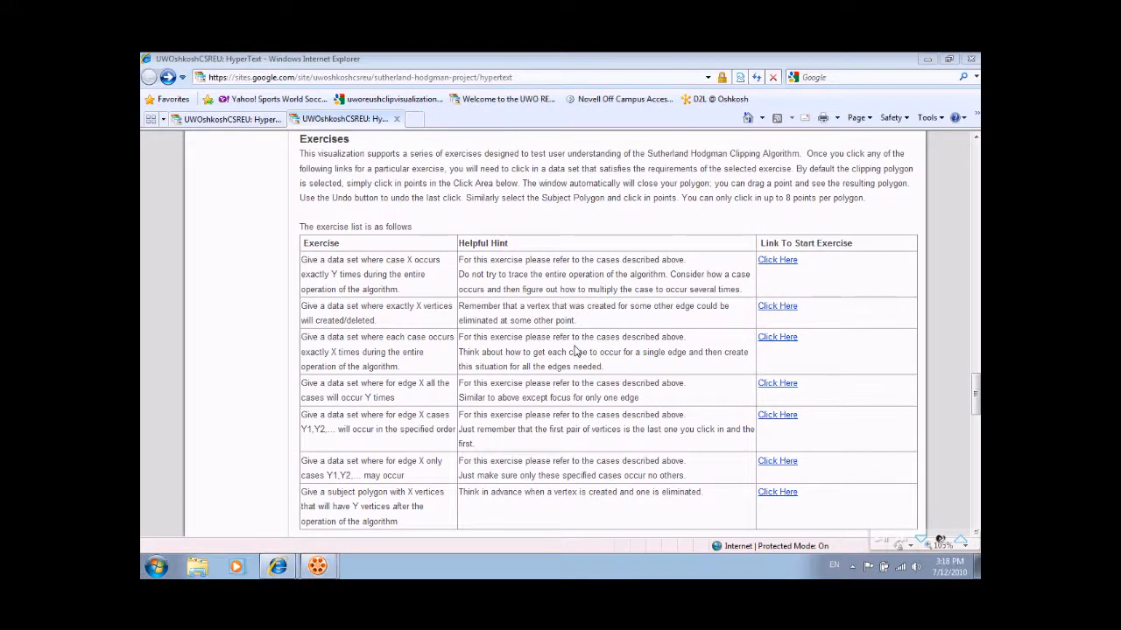
mouse_move(583, 337)
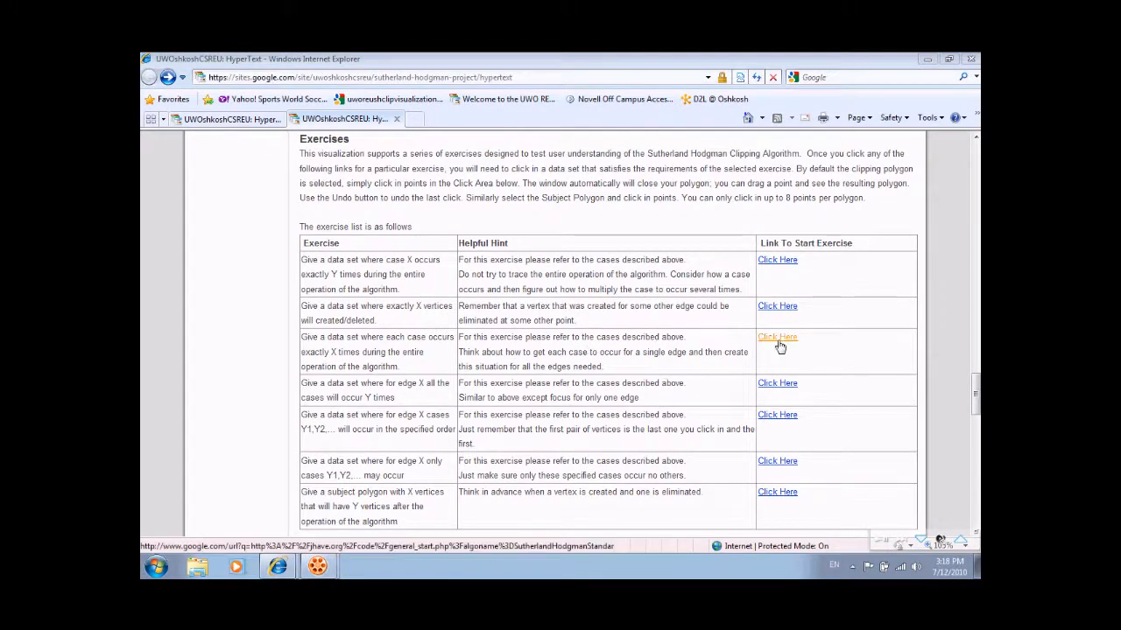
Open the third 'Click Here' exercise link, each case exactly X times
click(777, 337)
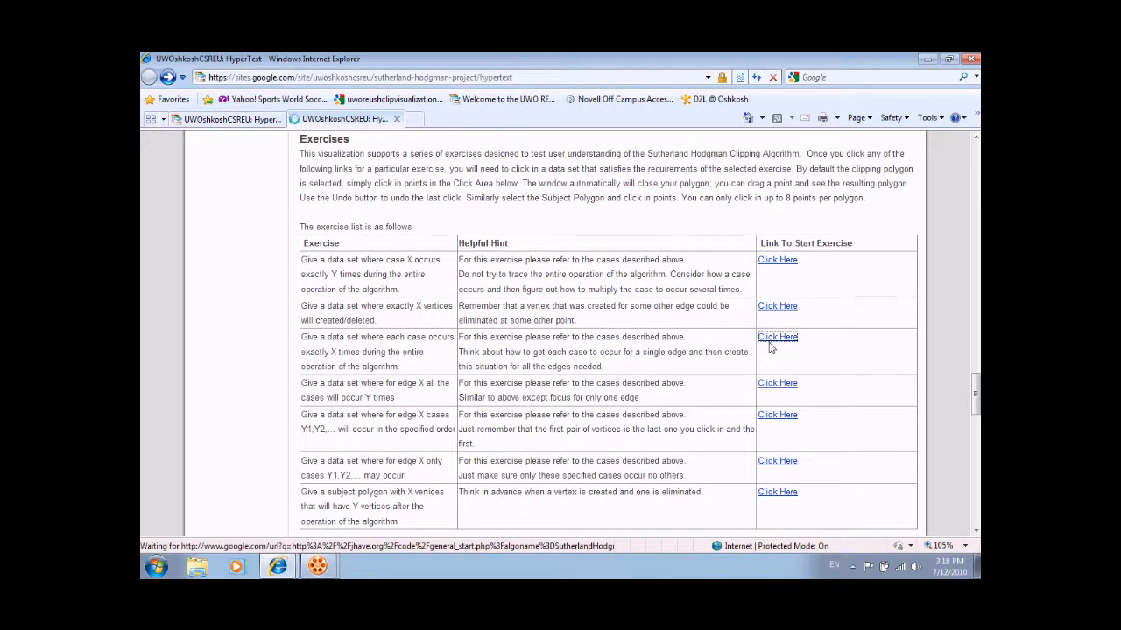
click(777, 337)
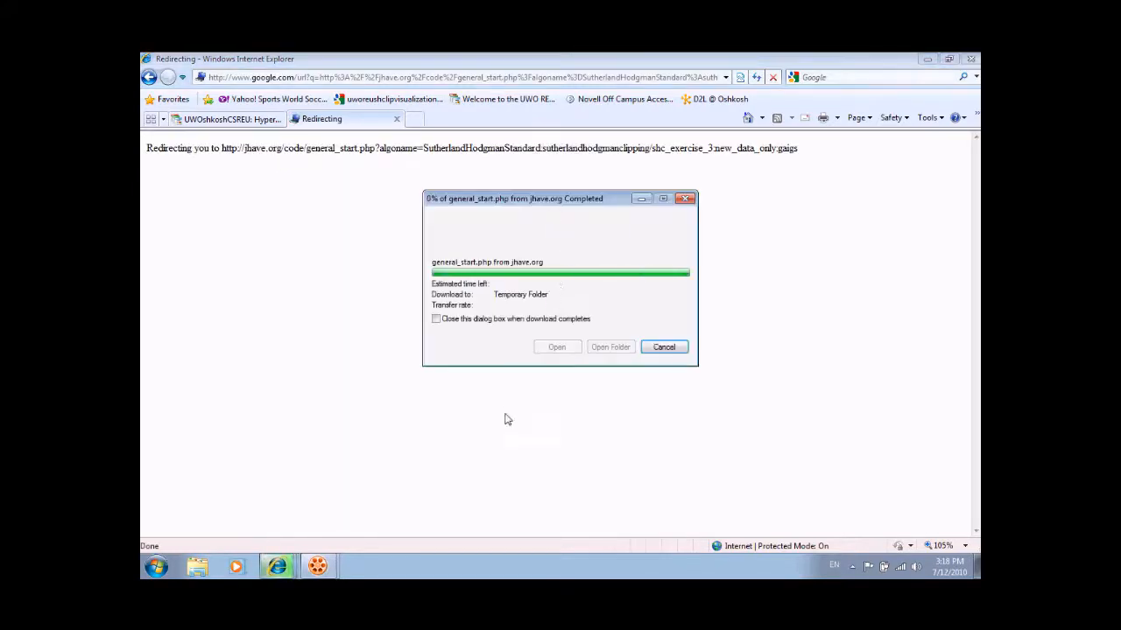
Open the downloaded launch file and visualize to reach the Exercise 3 input window
click(664, 347)
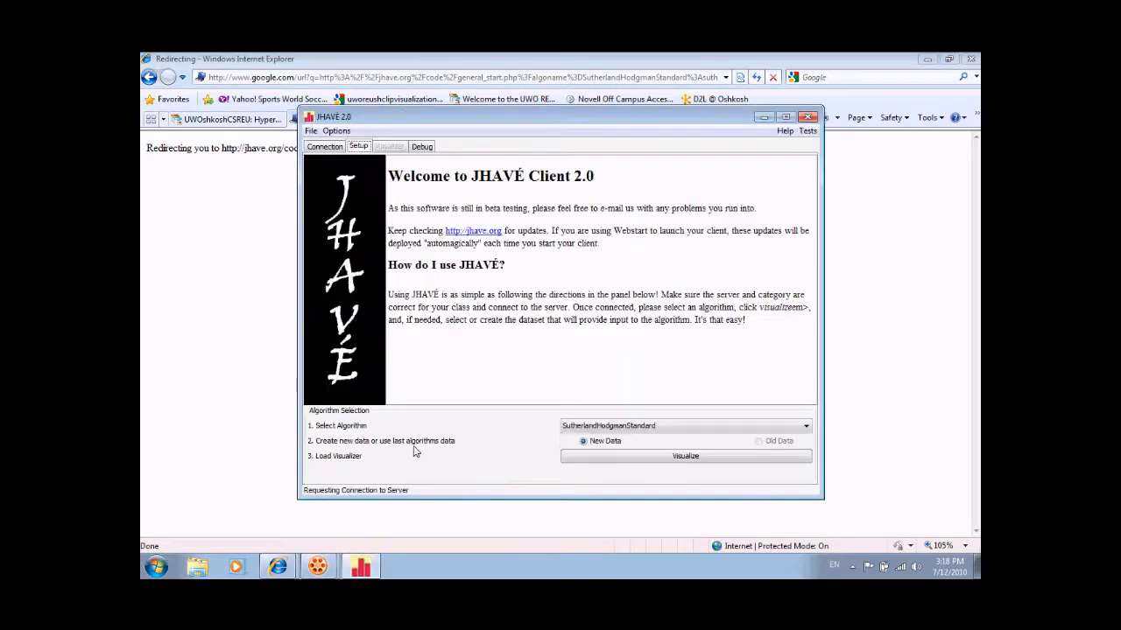
click(685, 456)
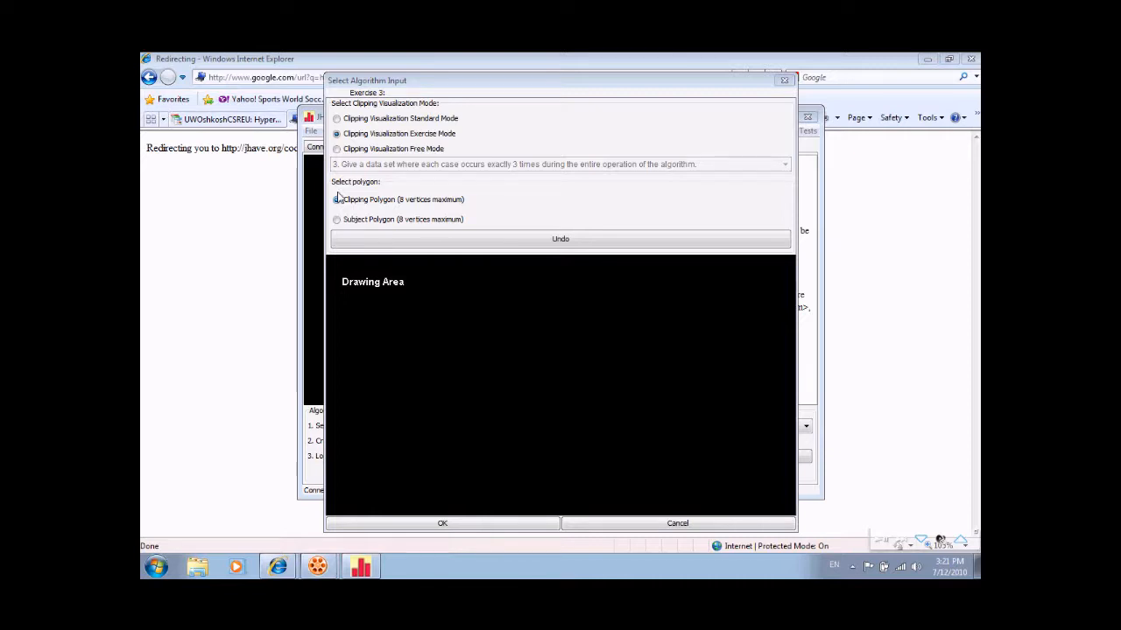
Draw a triangular clipping polygon with edges E1, E2 and E3
click(337, 200)
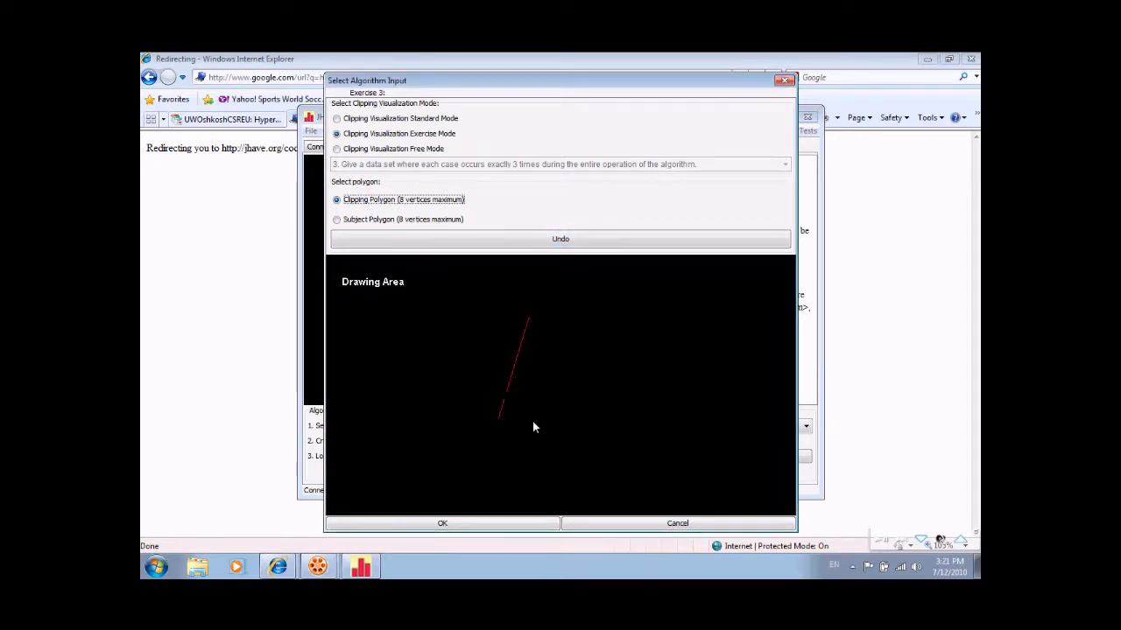
click(569, 425)
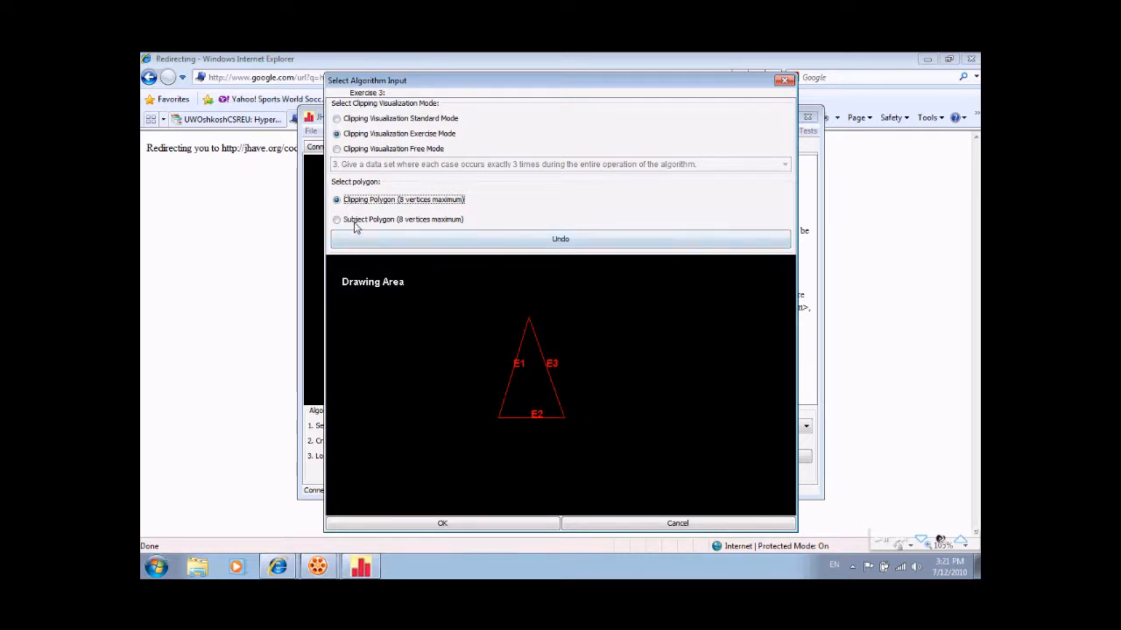
Draw a four-sided subject polygon around the triangle and submit the input with OK
click(336, 219)
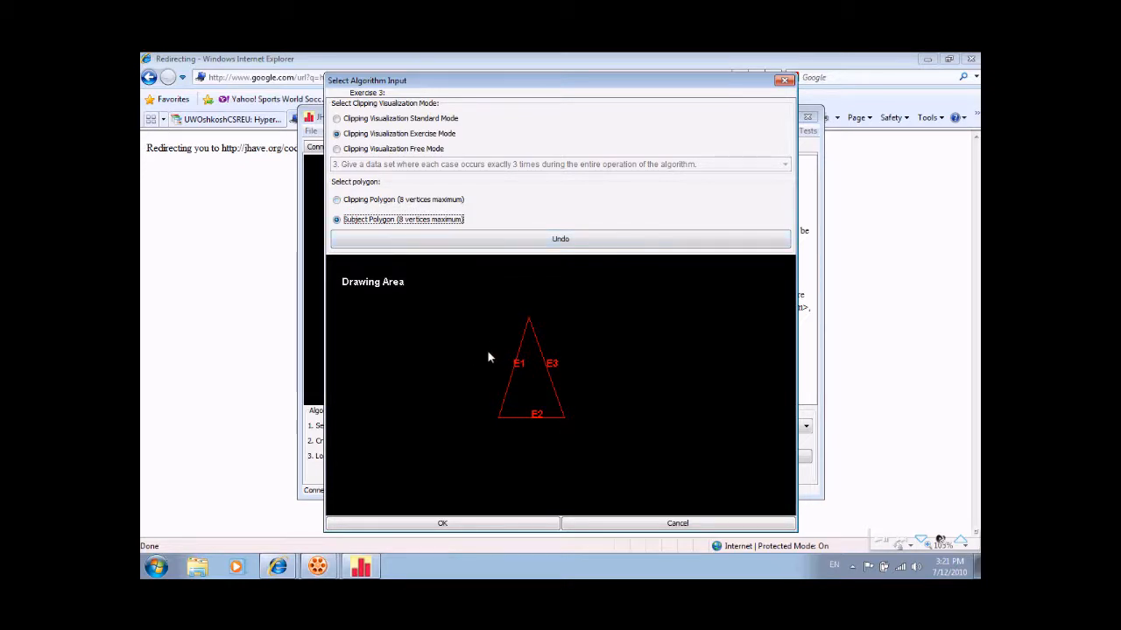
drag(490, 342, 462, 446)
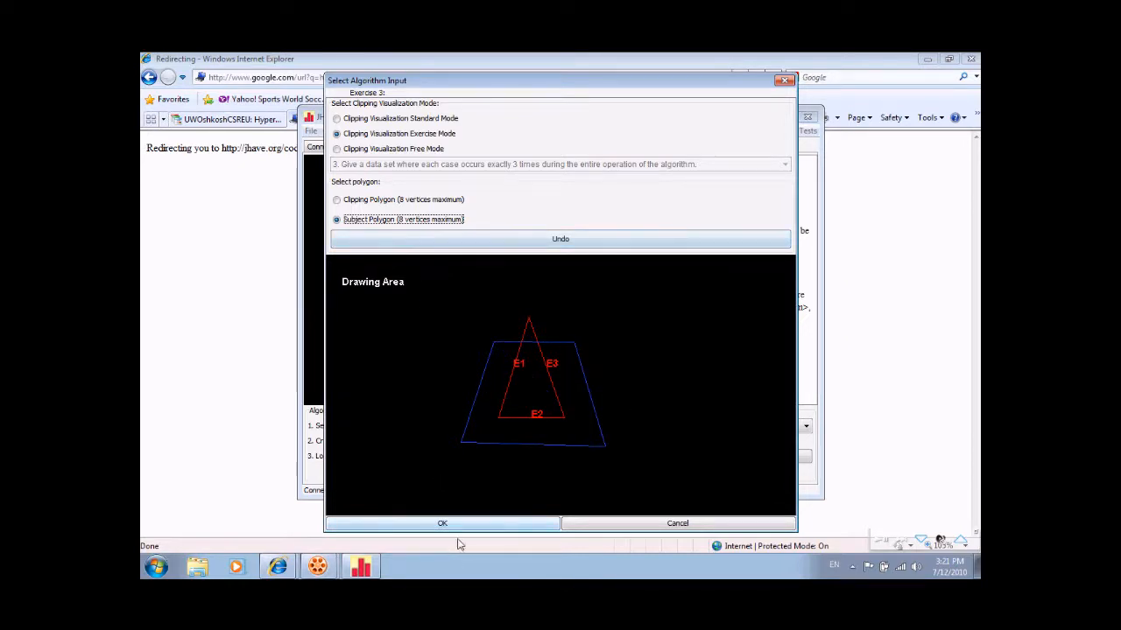
click(442, 523)
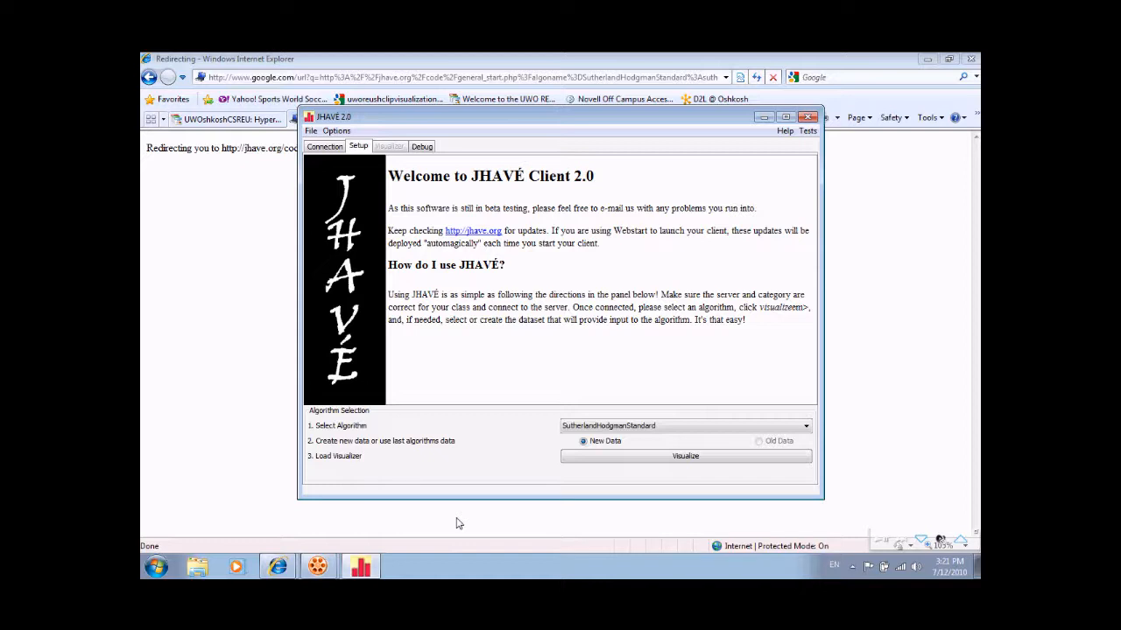
Visualize the exercise polygons and step forward six times to s = V1, p = V2 (case 4)
click(684, 456)
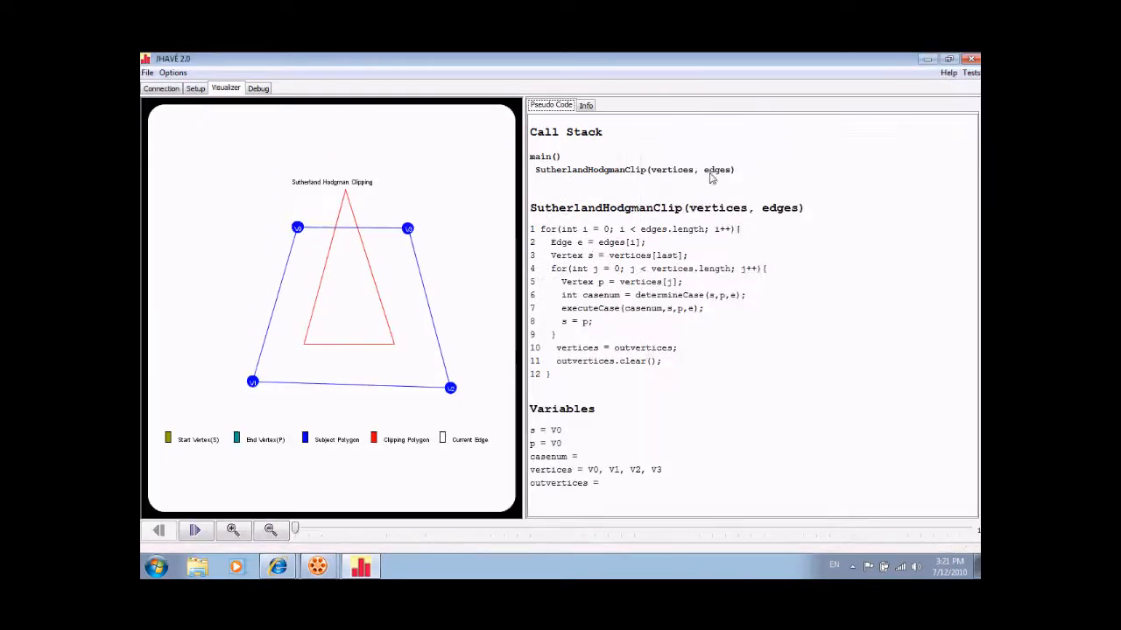
click(195, 531)
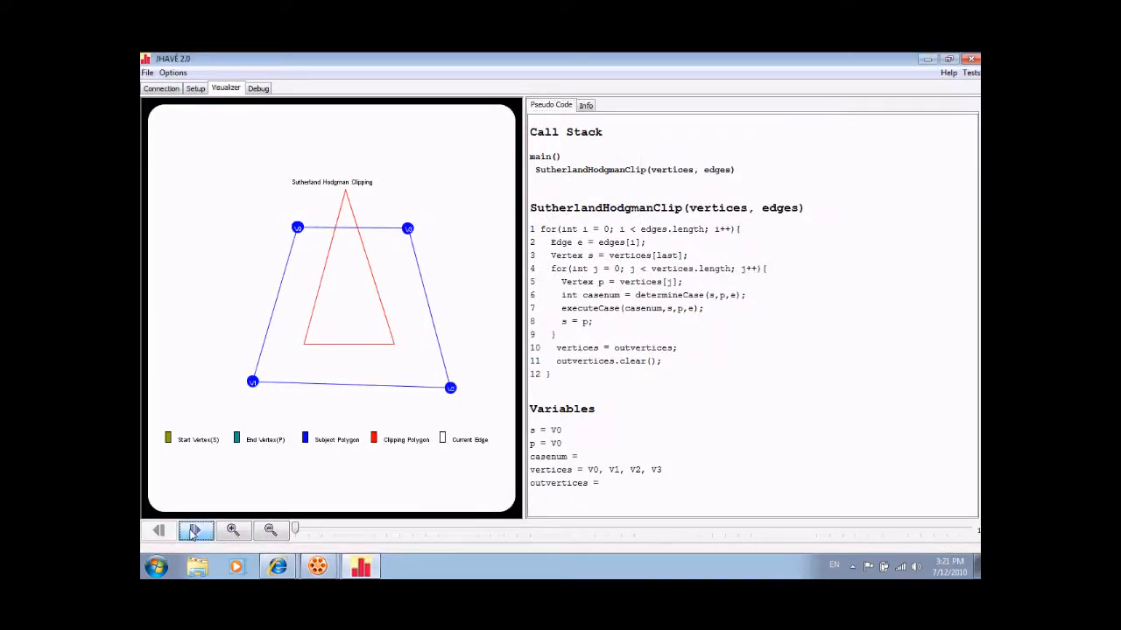
click(194, 531)
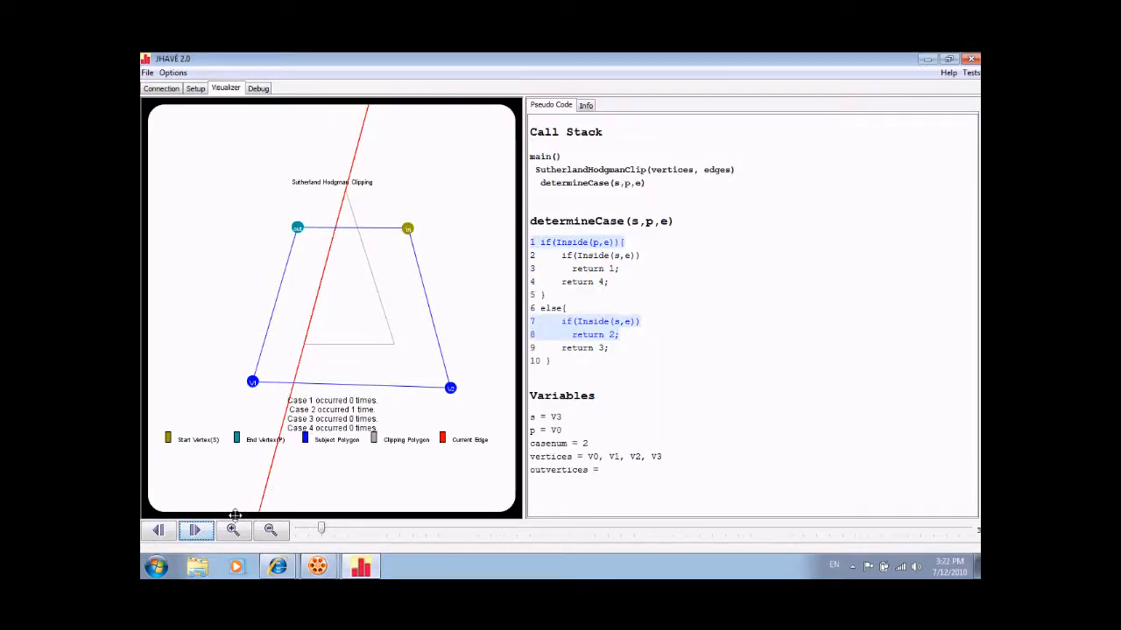
click(196, 532)
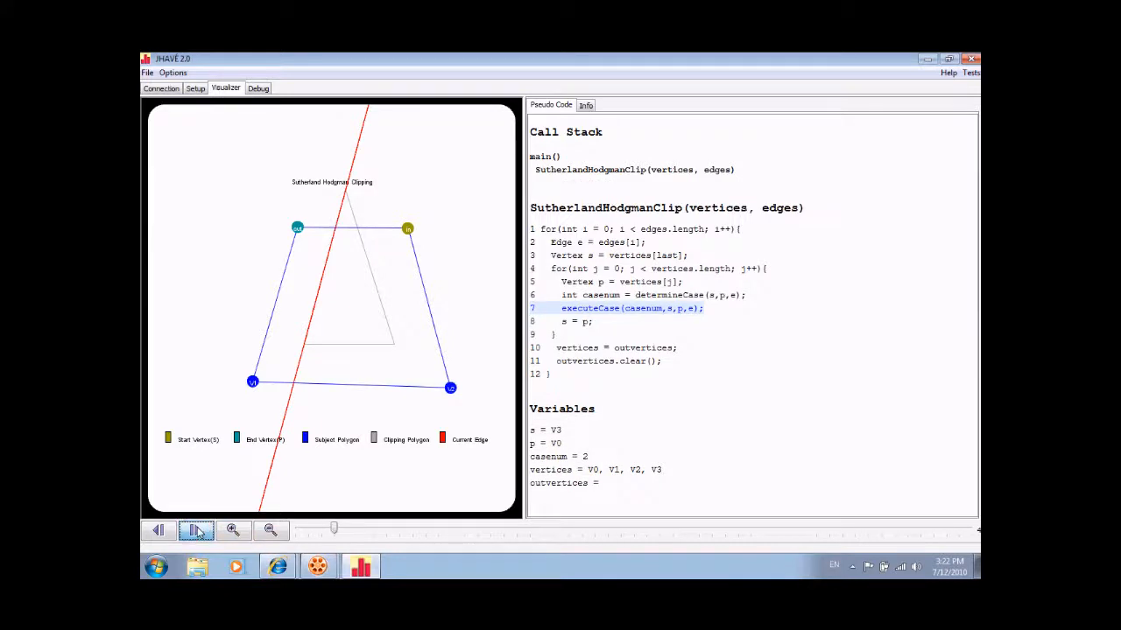
click(195, 532)
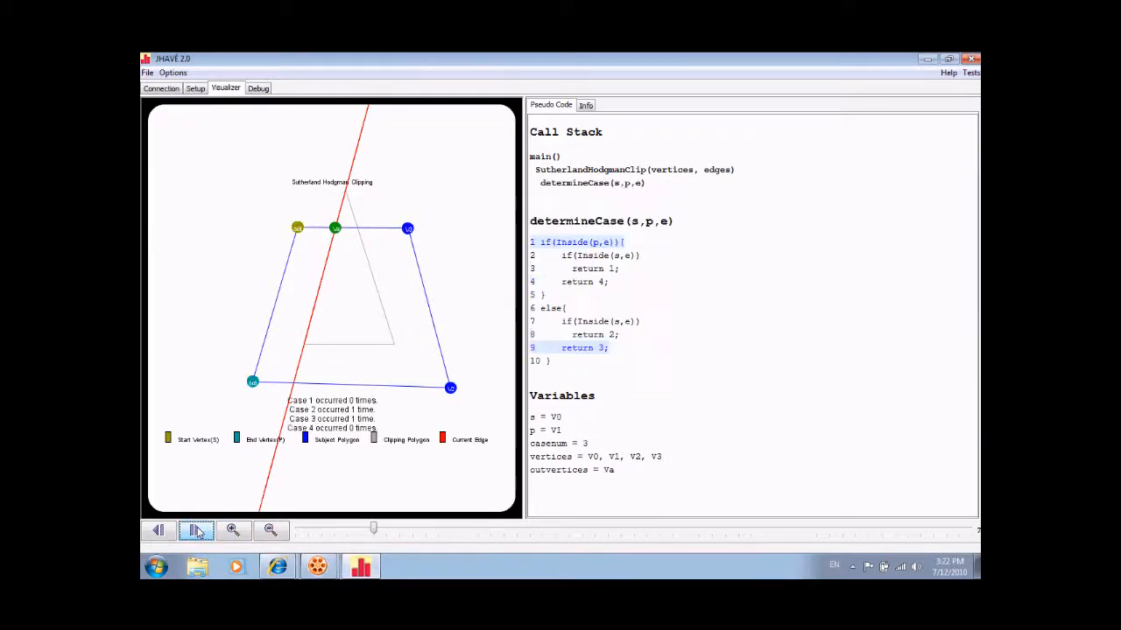
click(196, 529)
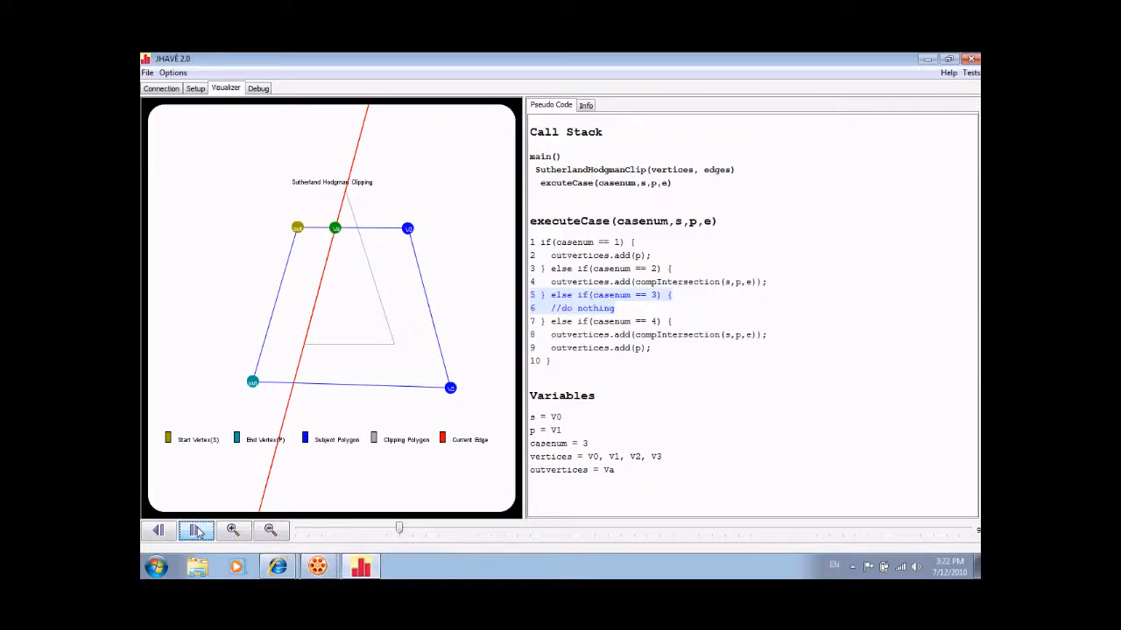
click(196, 530)
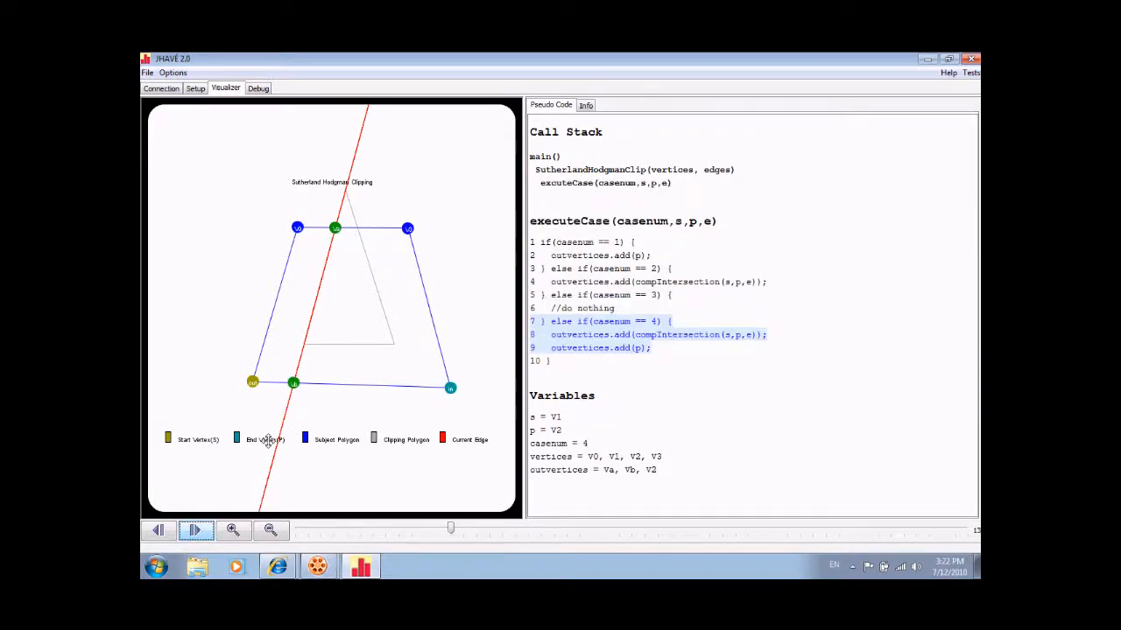
Read the exercise question on the Info tab, then step to s = V2, p = V3 (case 1)
click(585, 105)
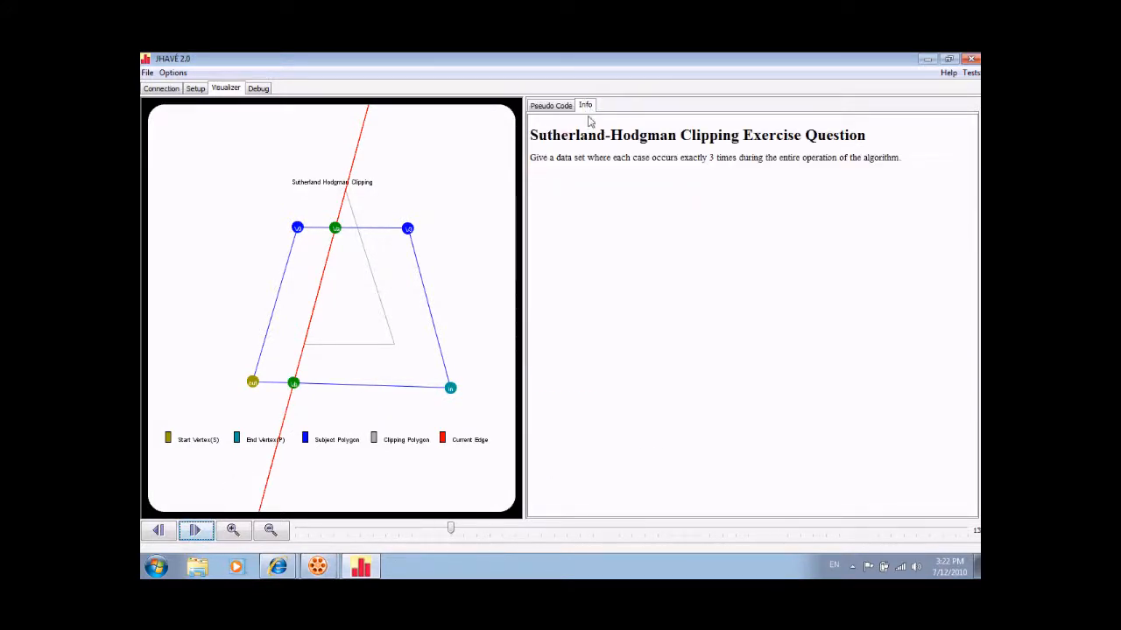
click(551, 105)
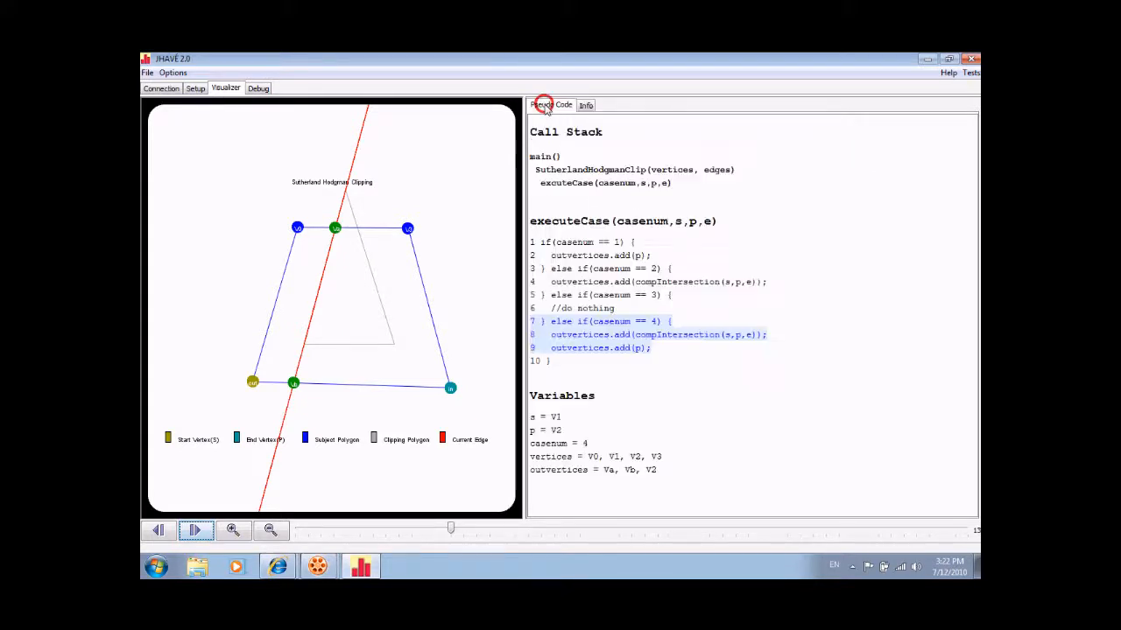
click(194, 531)
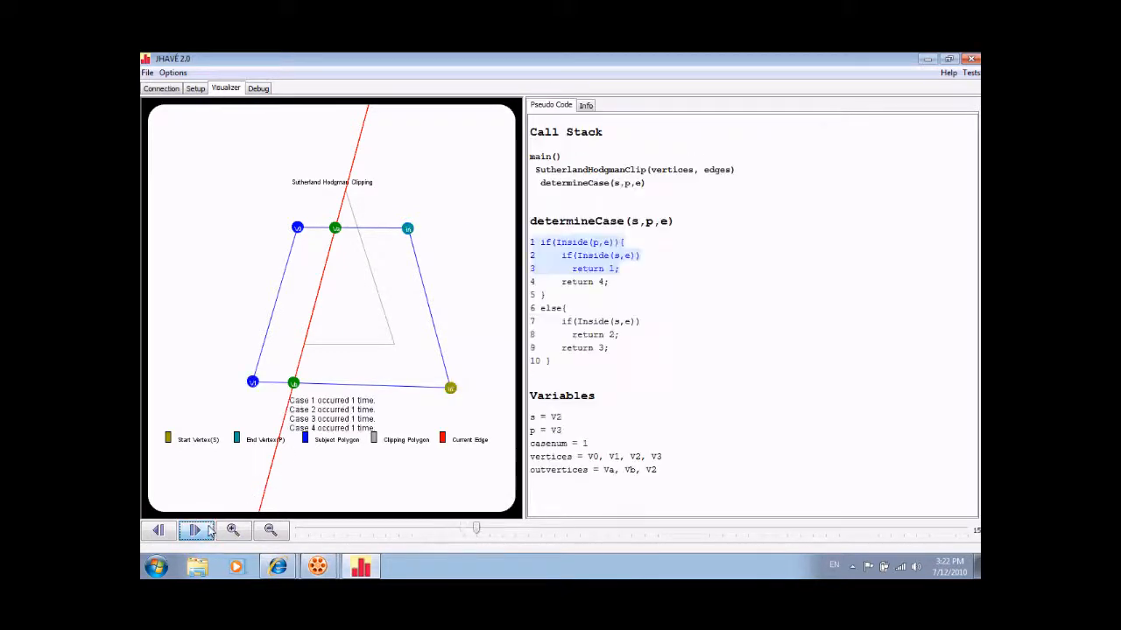